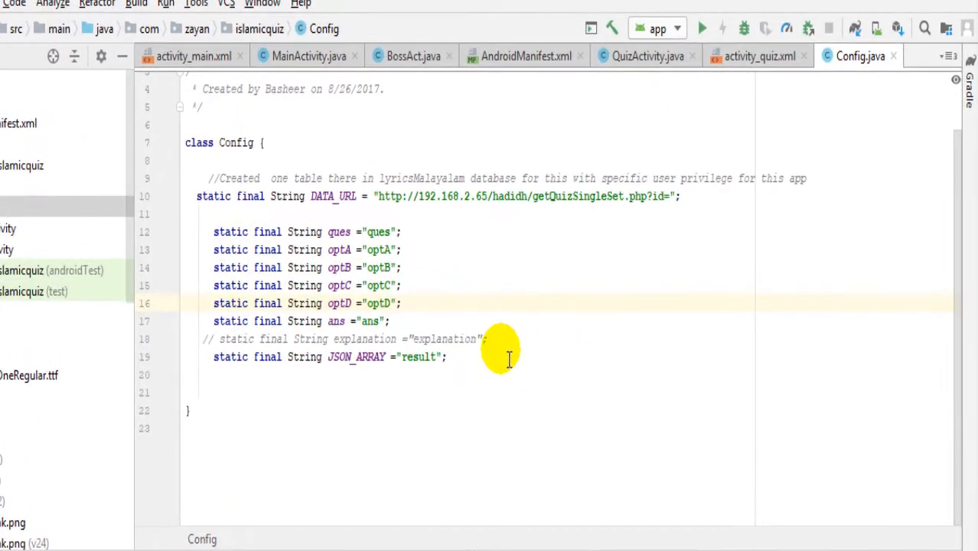
Add 'xamp Server' beneath 'phpmyadmin' in the Notepad note, then return to Android Studio.
triple_click(329, 357)
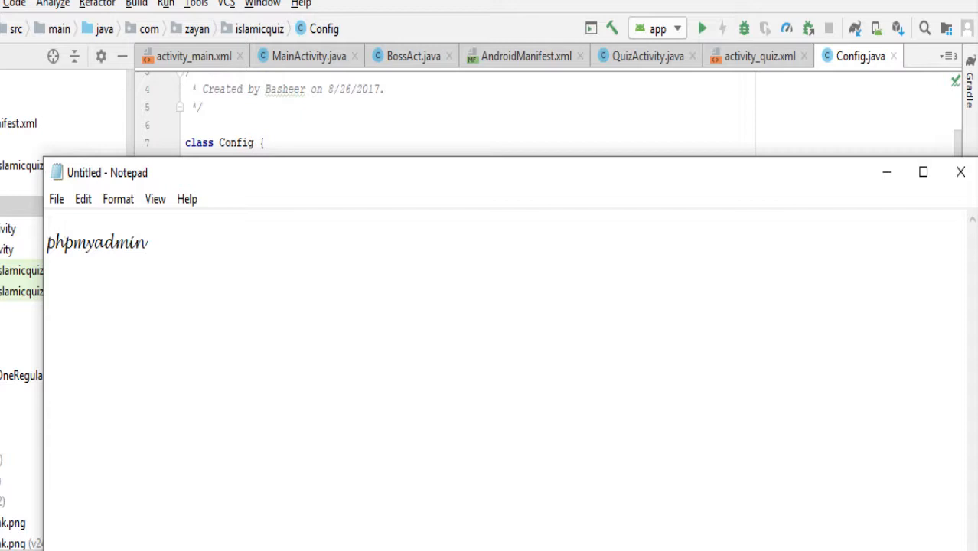
type("xamp Server")
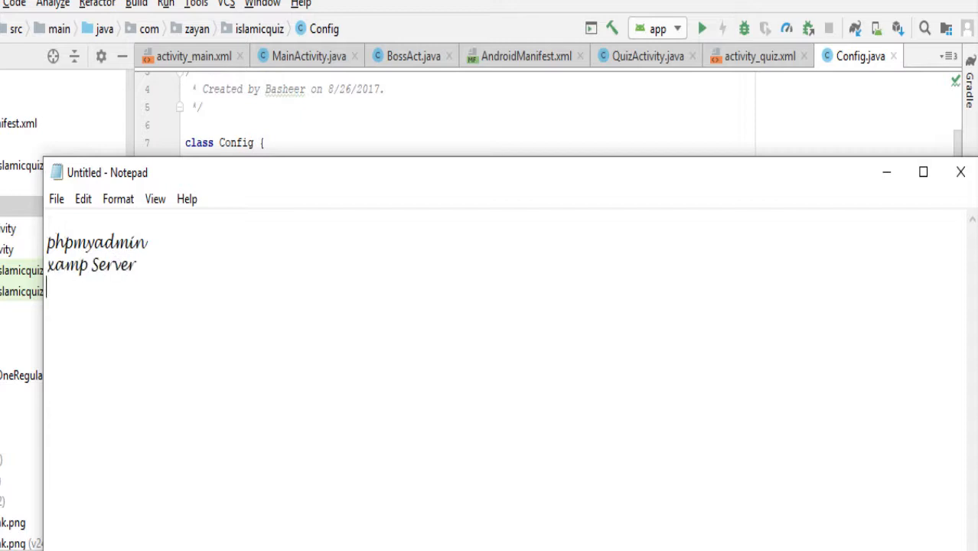
type("andro")
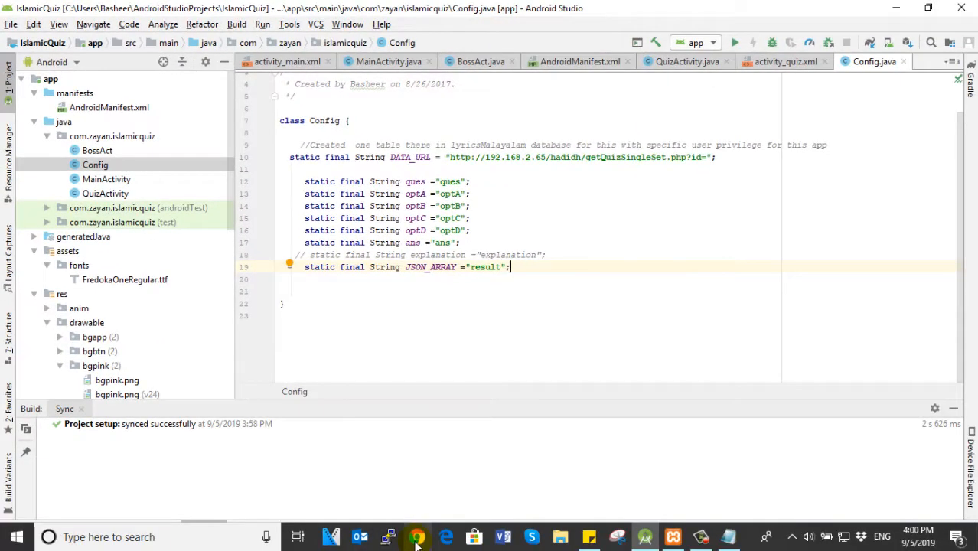
Load the XAMPP dashboard at localhost/ in Google Chrome.
left_click(417, 536)
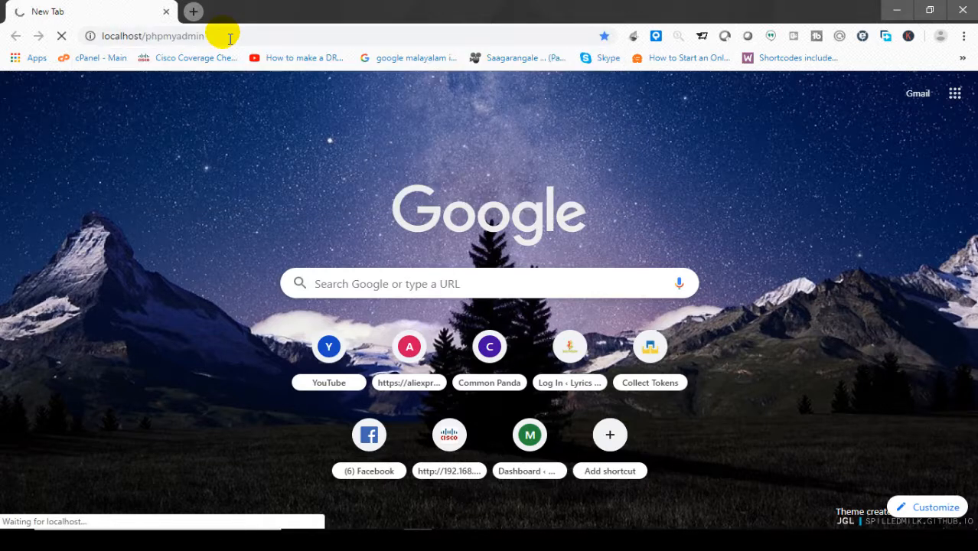
mouse_move(161, 172)
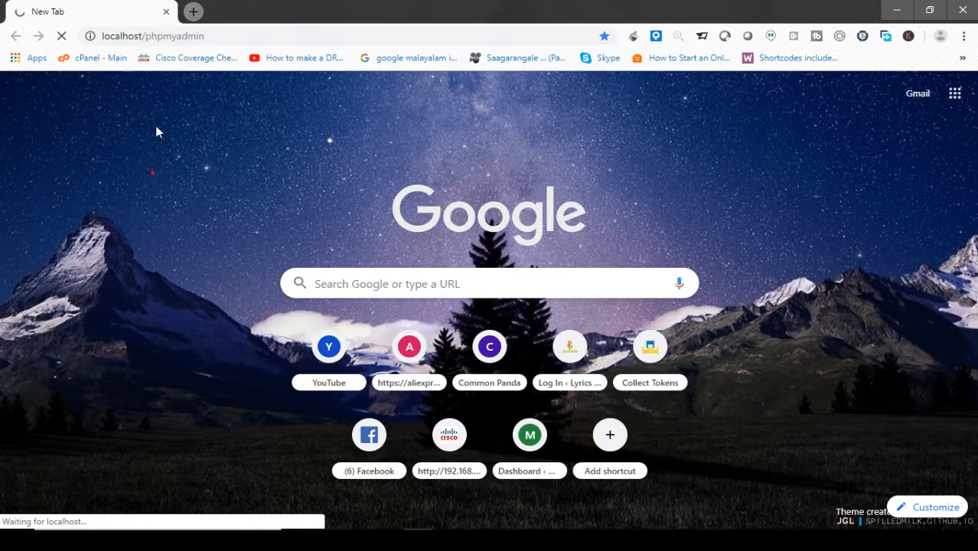
left_click(146, 36)
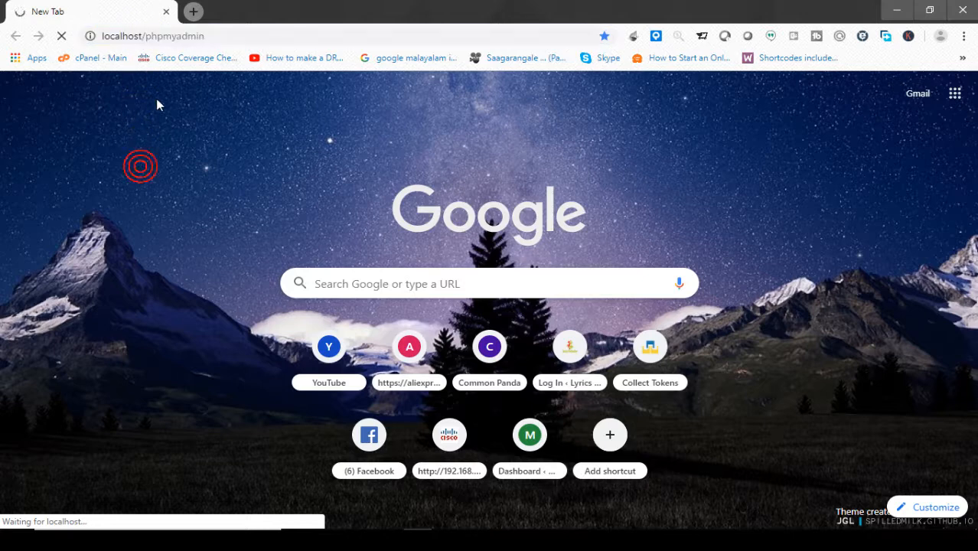
left_click(290, 36)
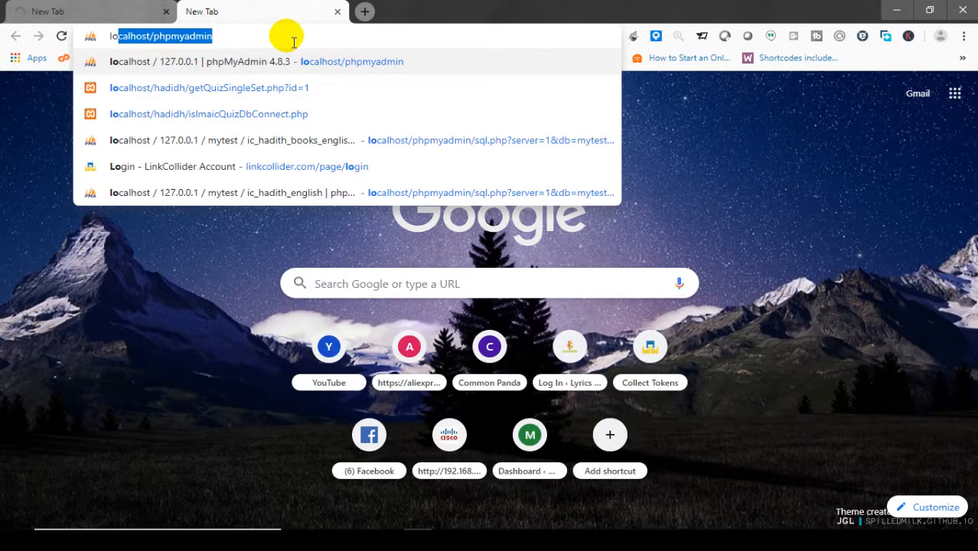
type("localhost/dashboard/")
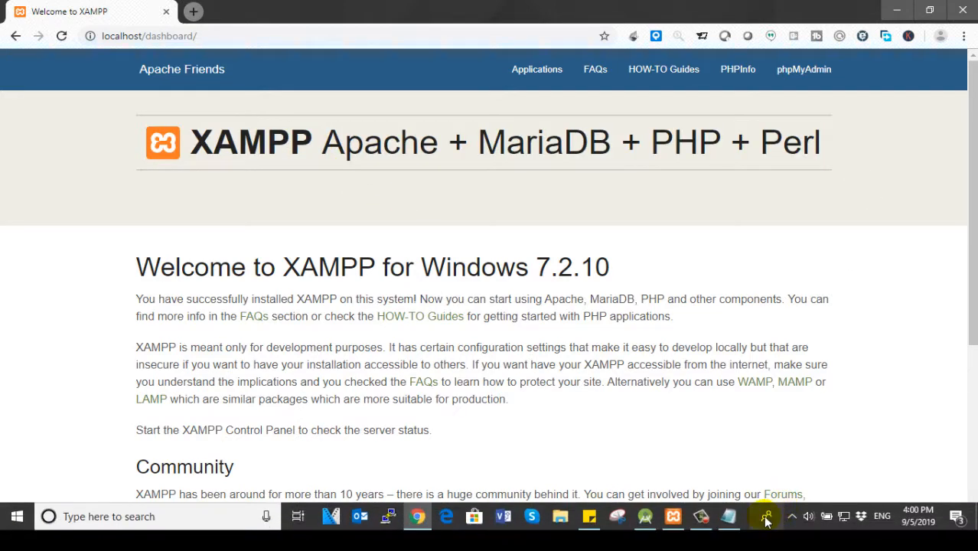
Open phpMyAdmin from the XAMPP dashboard and select the islamicquiz database.
left_click(766, 515)
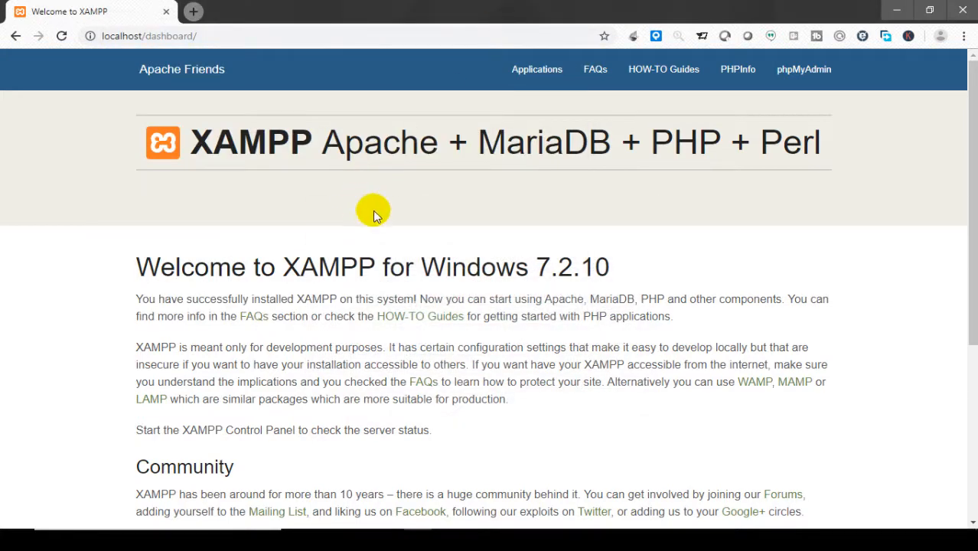
mouse_move(804, 68)
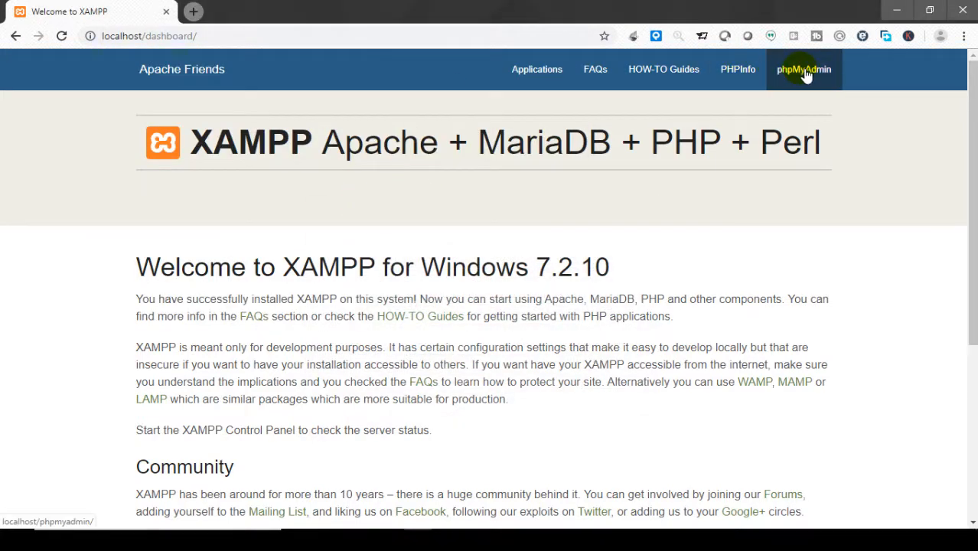
left_click(803, 69)
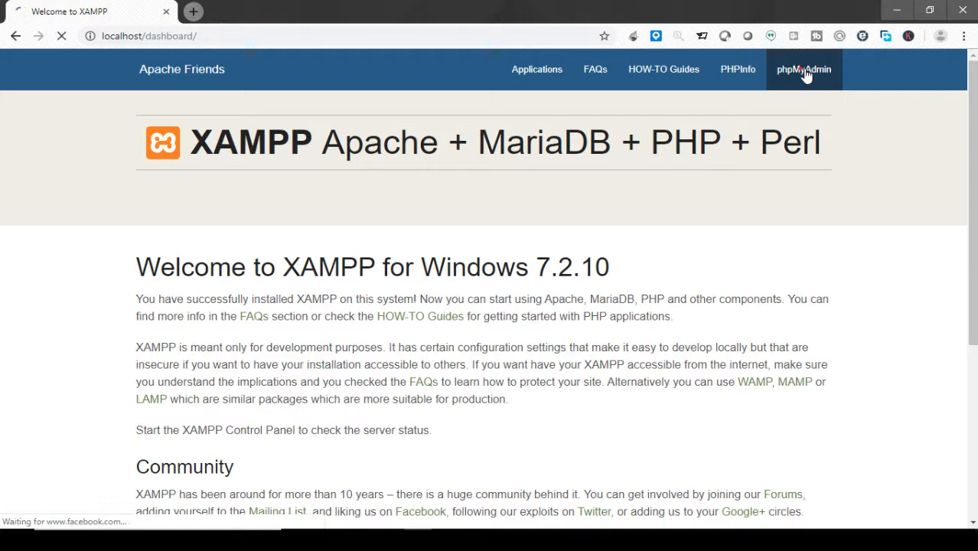
left_click(804, 68)
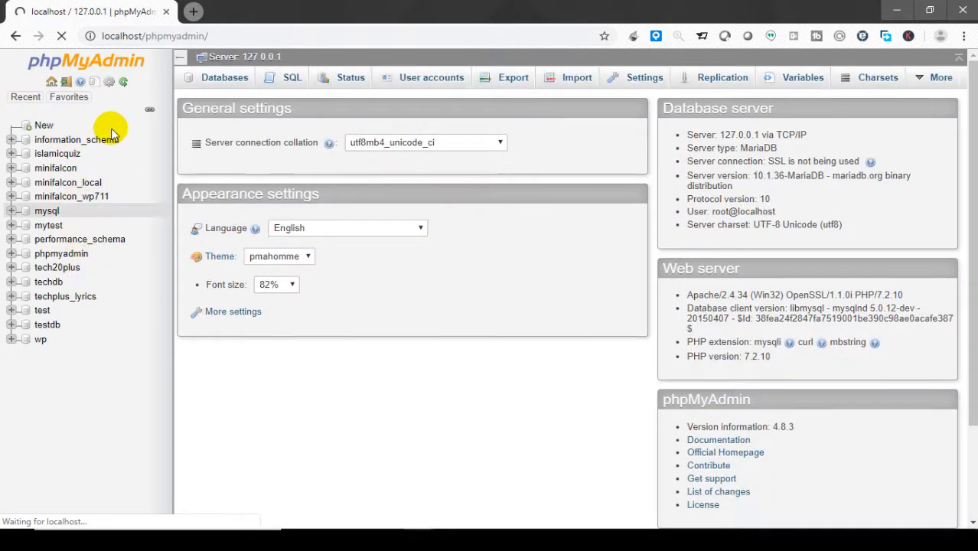
left_click(58, 153)
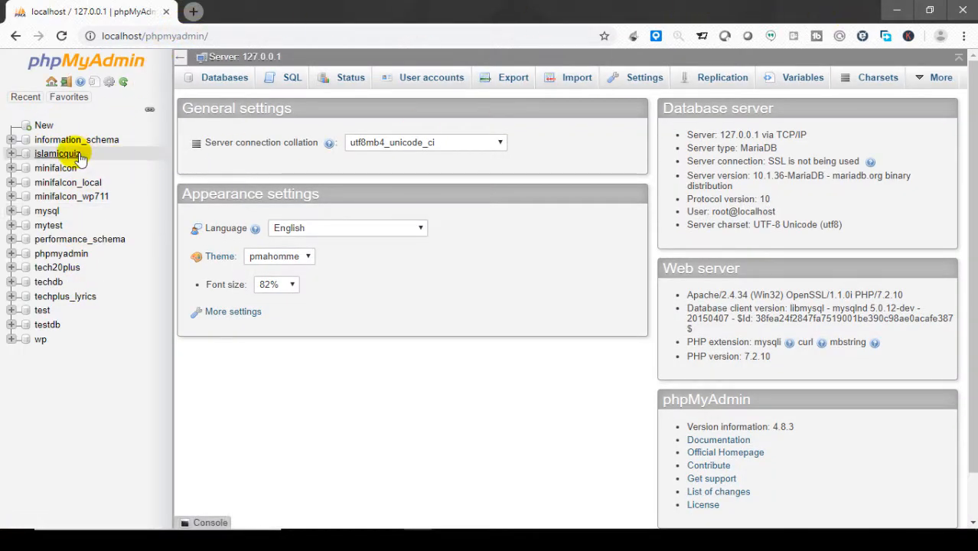
left_click(58, 154)
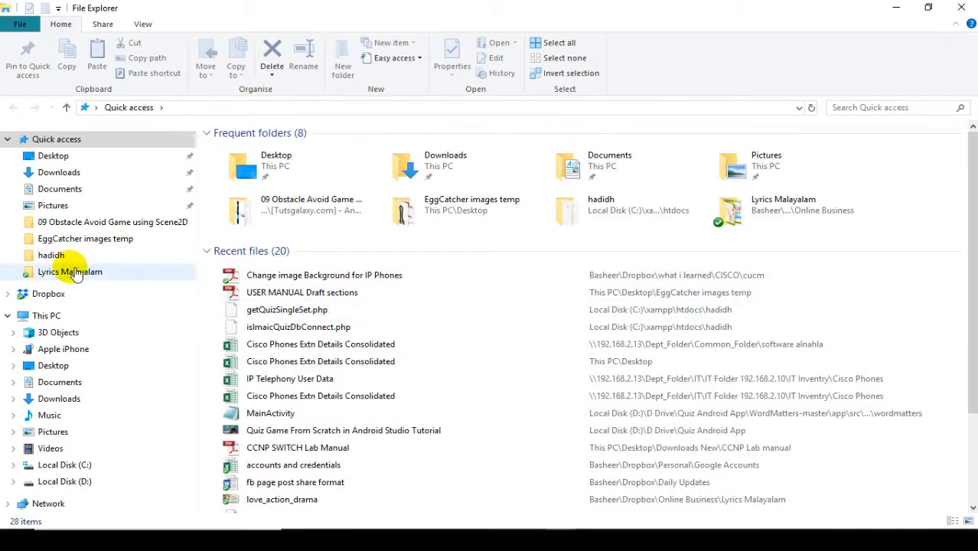
Browse File Explorer to the C:\xampp\htdocs folder.
left_click(65, 465)
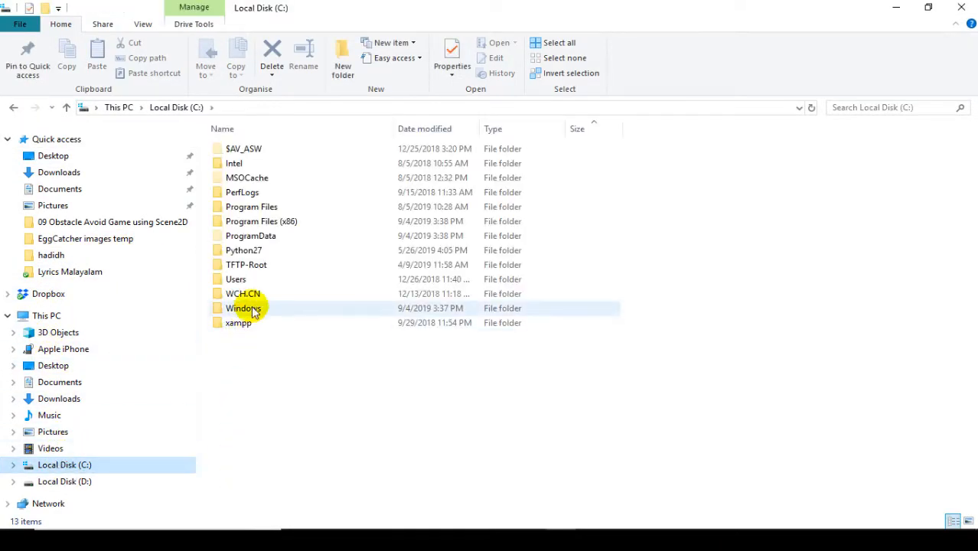
double_click(238, 322)
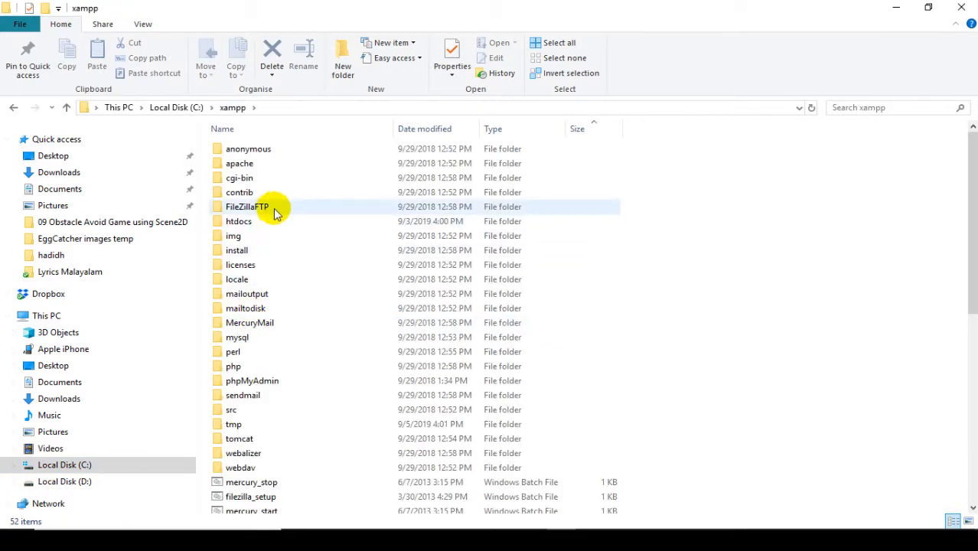
double_click(238, 221)
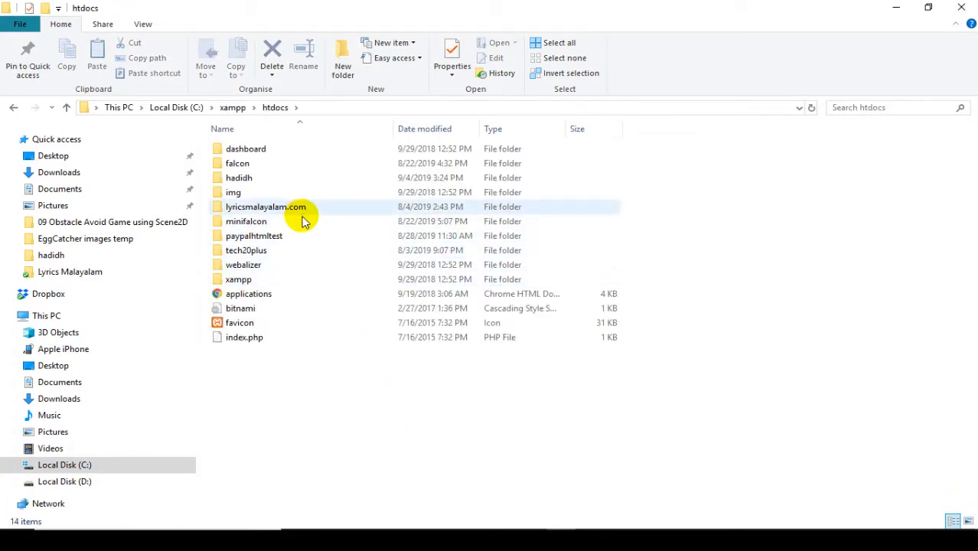
mouse_move(329, 251)
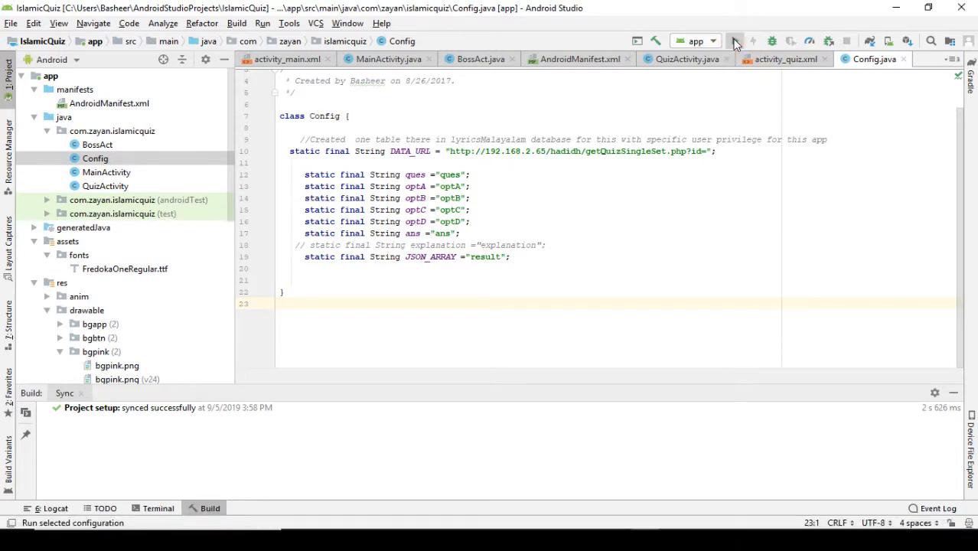
Run the quiz app on the Pixel 2 API 26 virtual device.
left_click(734, 40)
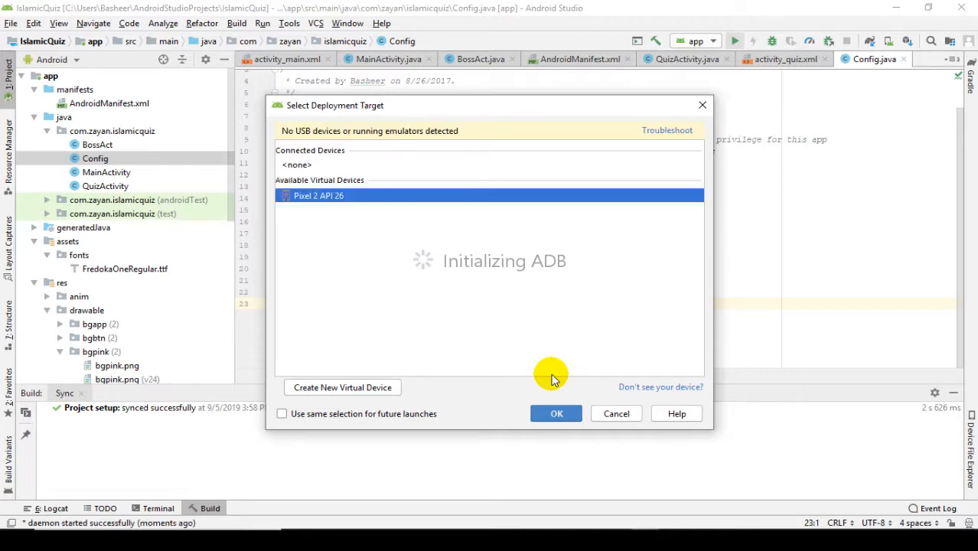
left_click(557, 413)
type("cmd")
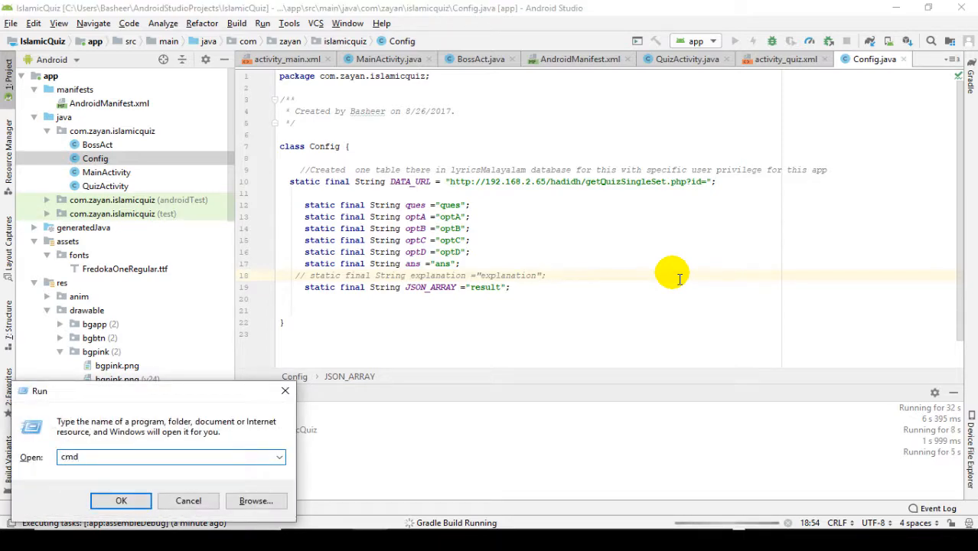
Run ipconfig in Command Prompt to find IPv4 192.168.2.65, then close it.
left_click(121, 500)
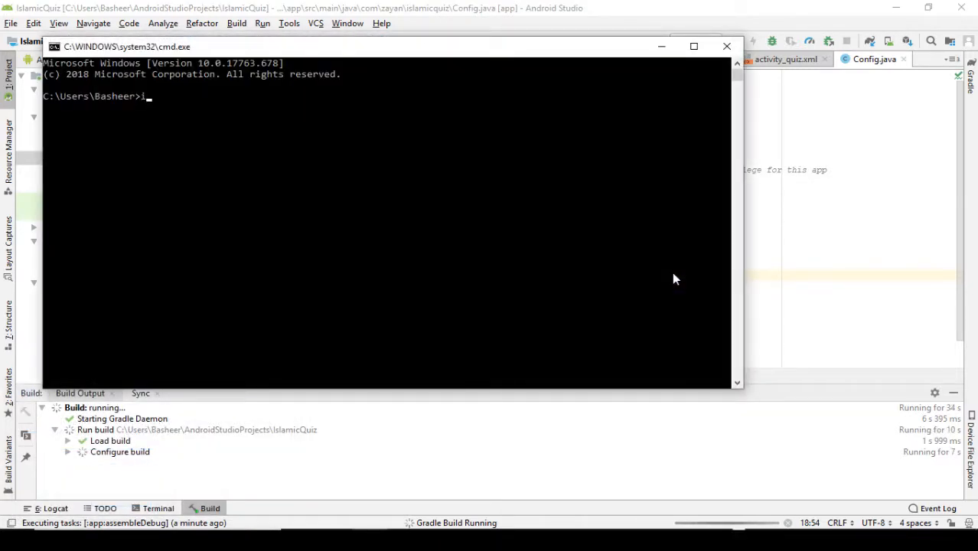
type("pconfig")
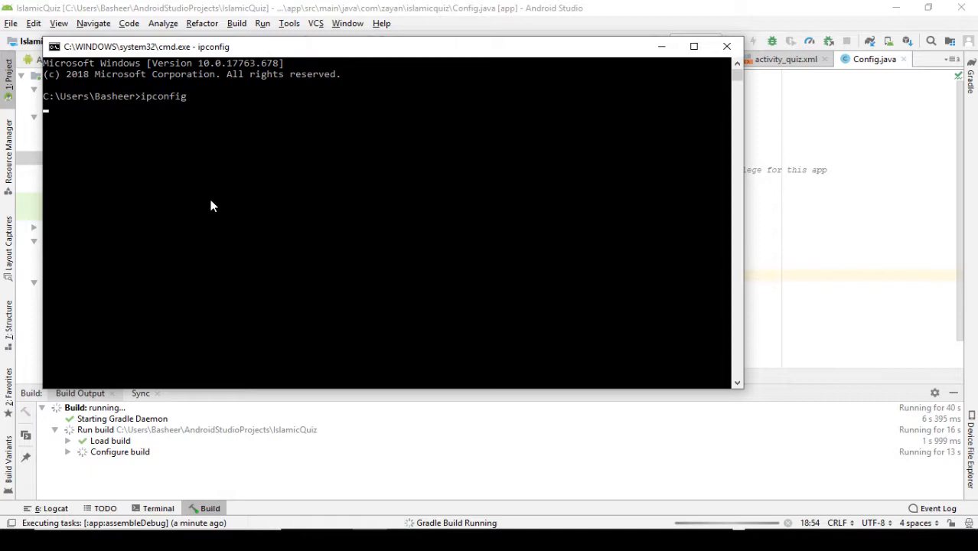
mouse_move(284, 223)
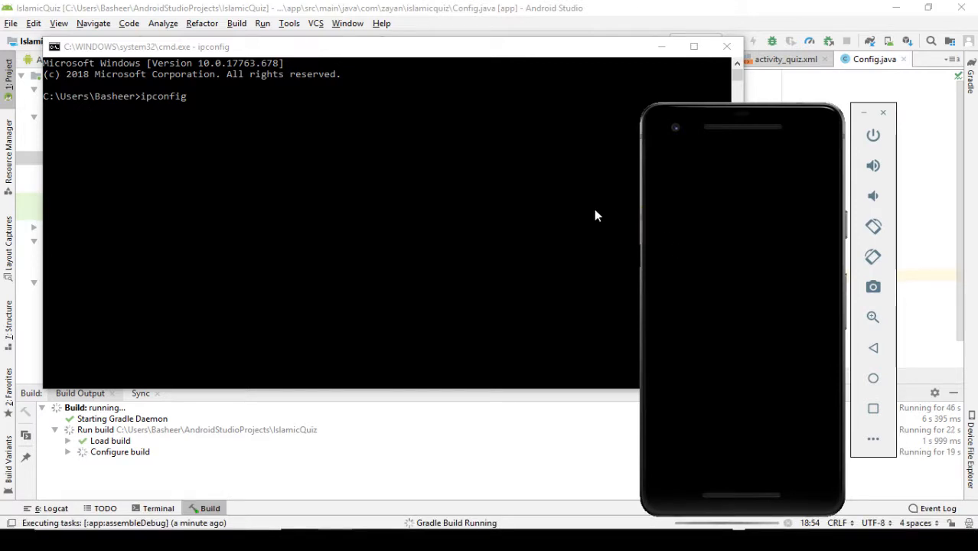
mouse_move(460, 258)
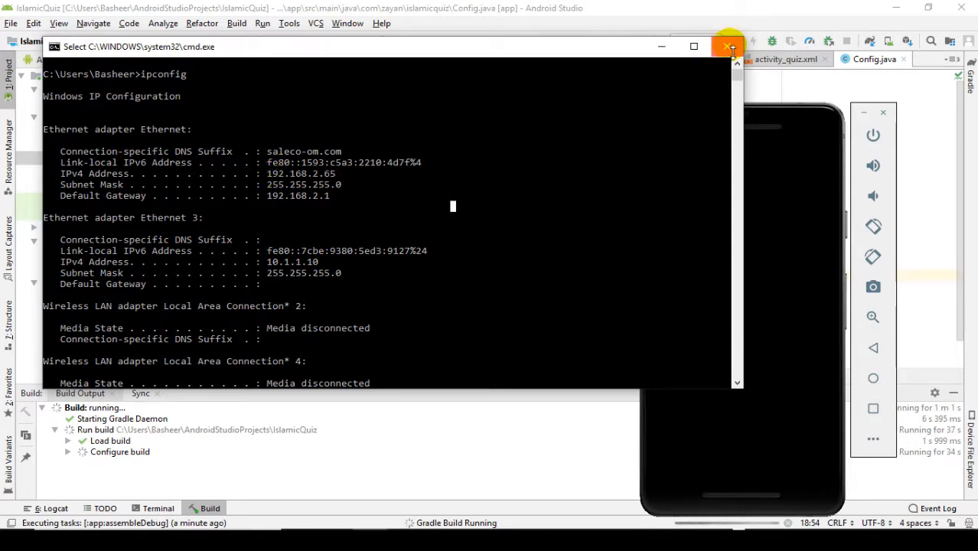
left_click(728, 47)
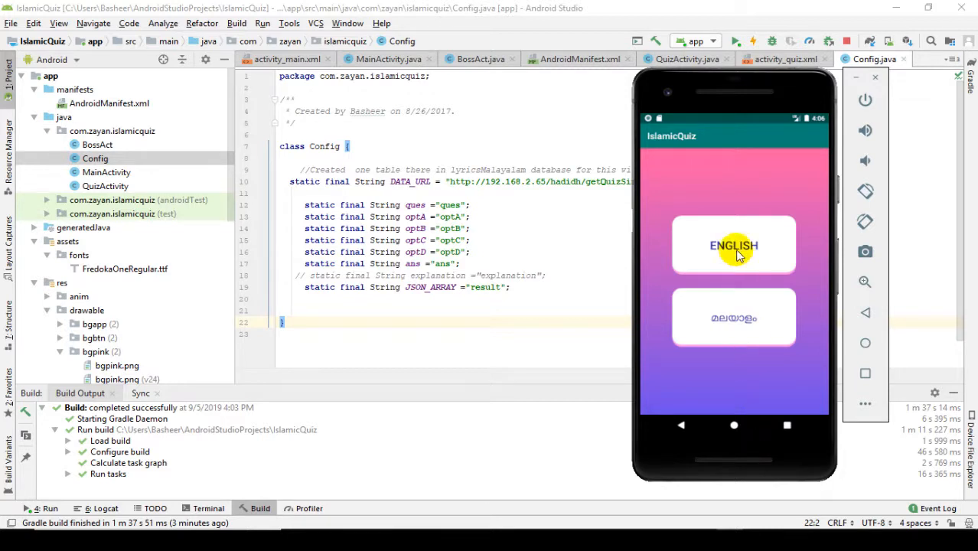
Choose ENGLISH in the IslamicQuiz app to load the Adhan question.
left_click(734, 246)
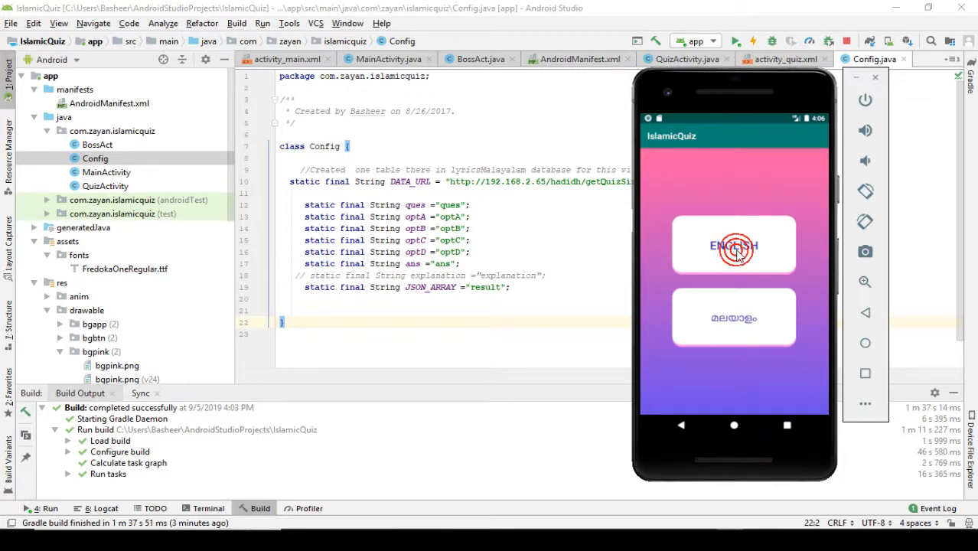
left_click(733, 245)
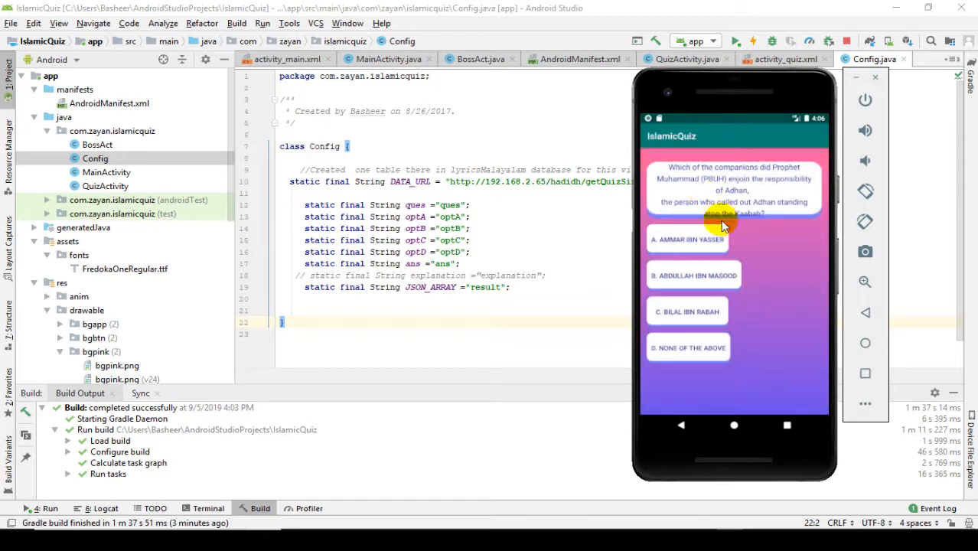
mouse_move(866, 338)
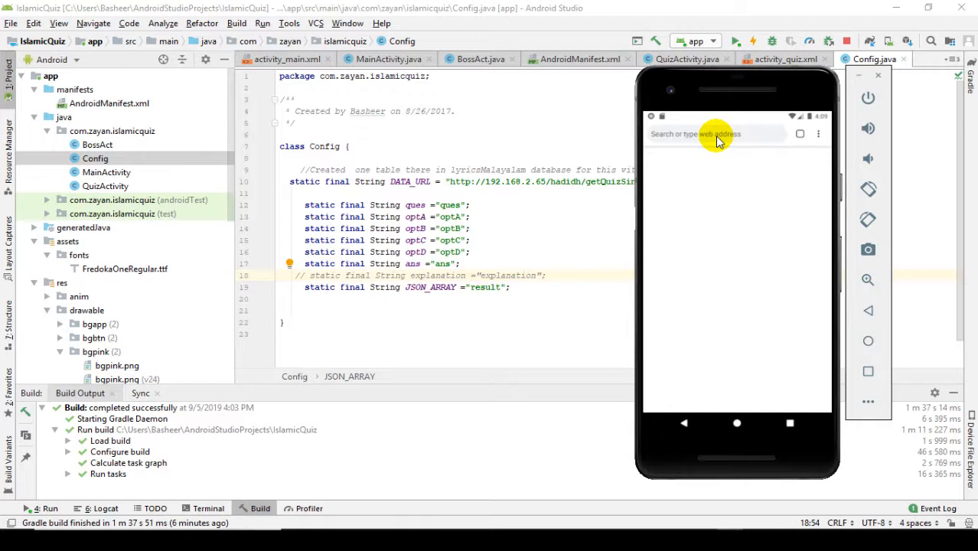
Browse to 192.168.2.65 in the emulator's browser and scroll the XAMPP dashboard.
type("192.168.2.65/dashboard/")
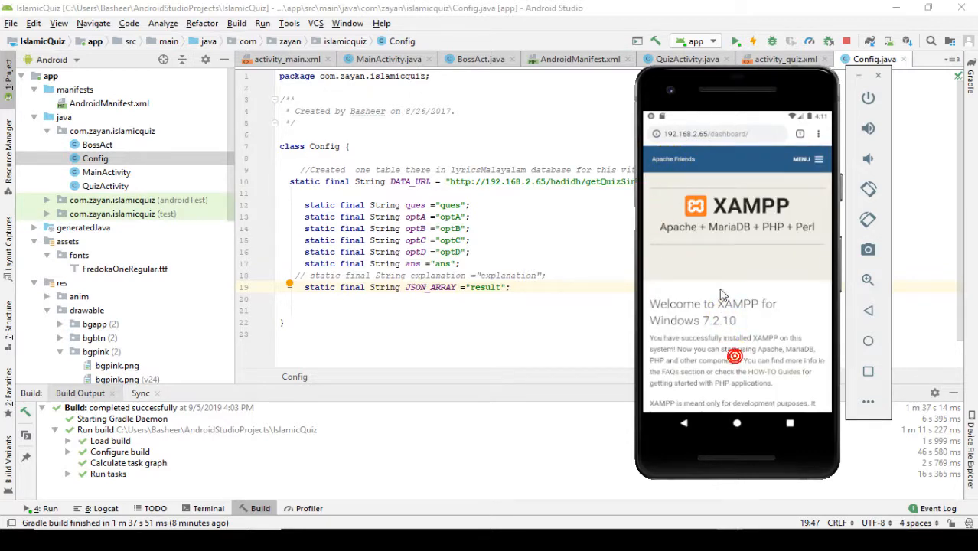
scroll("down", 3)
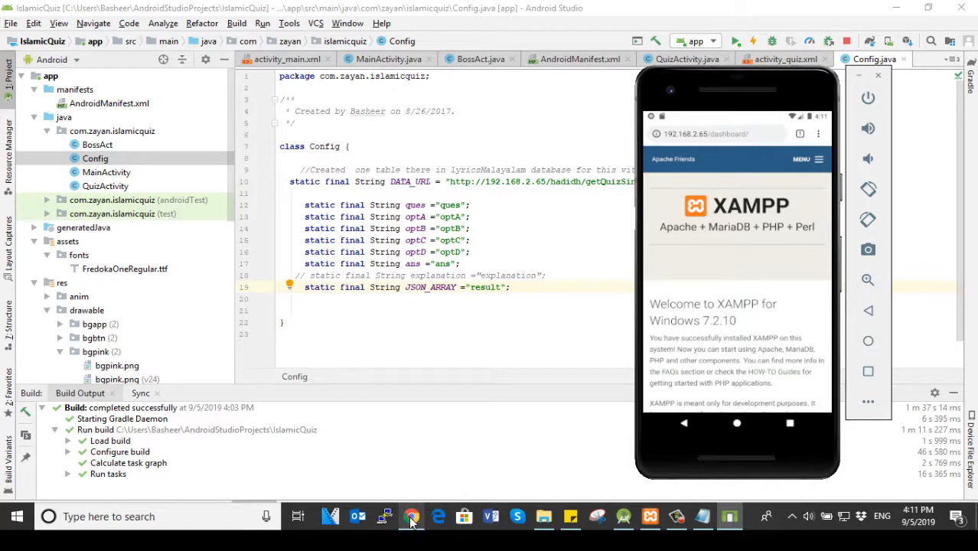
Open phpMyAdmin from the XAMPP dashboard in desktop Google Chrome.
left_click(411, 516)
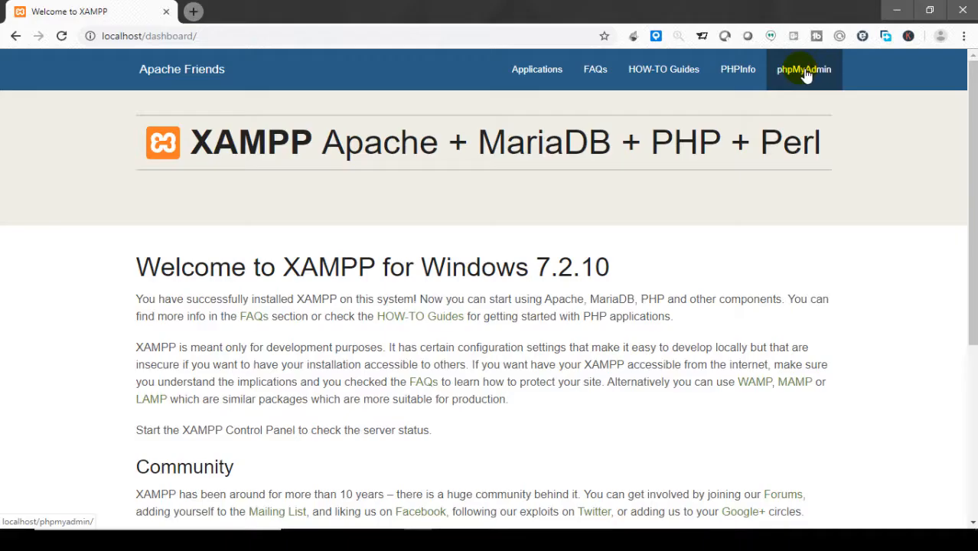
left_click(804, 69)
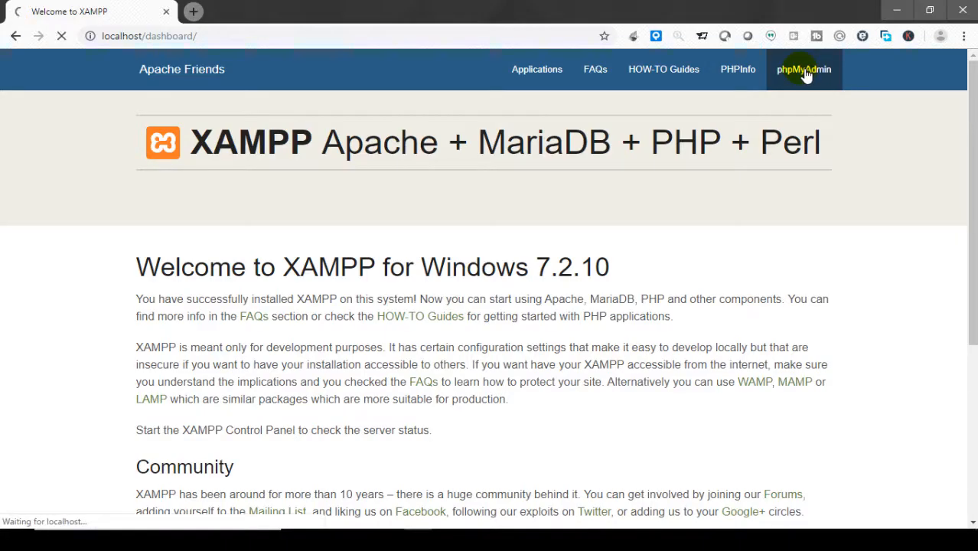
left_click(803, 69)
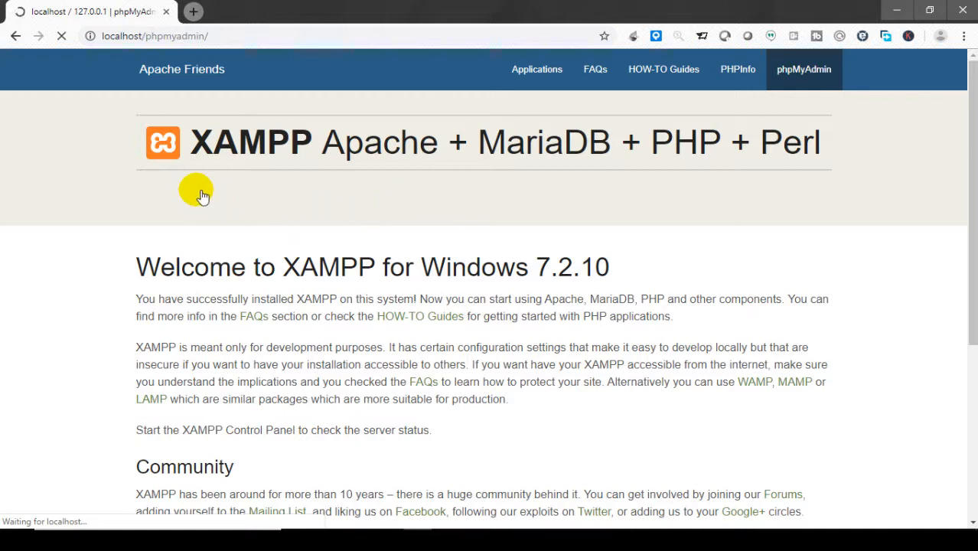
left_click(804, 69)
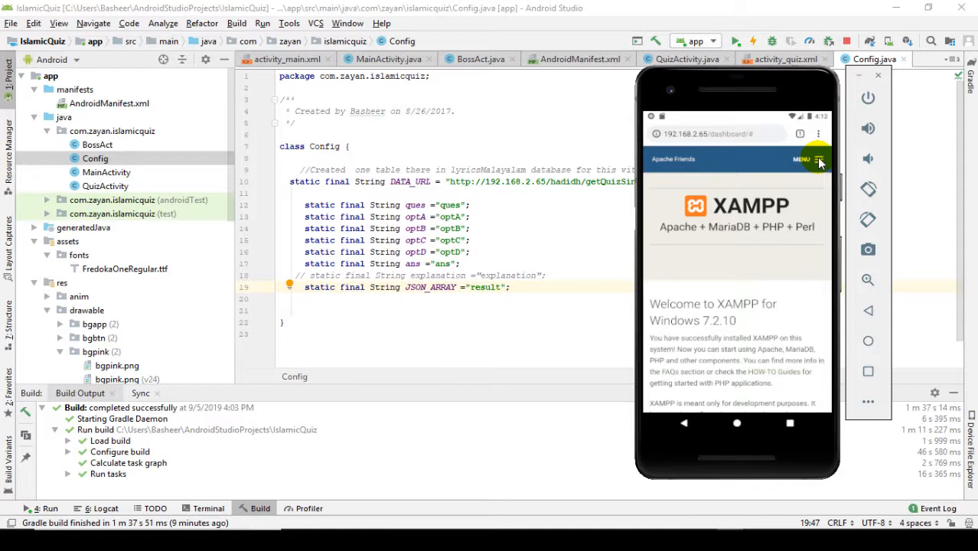
mouse_move(639, 368)
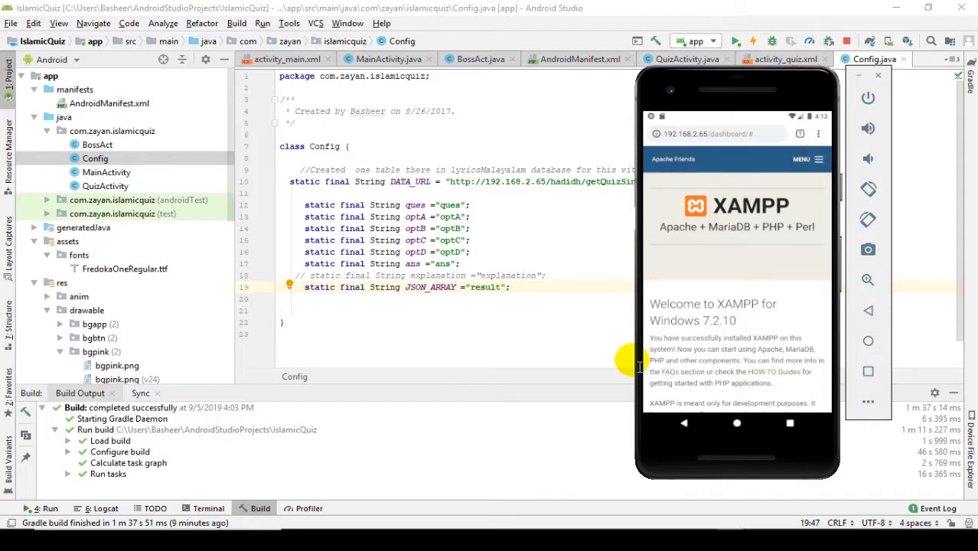